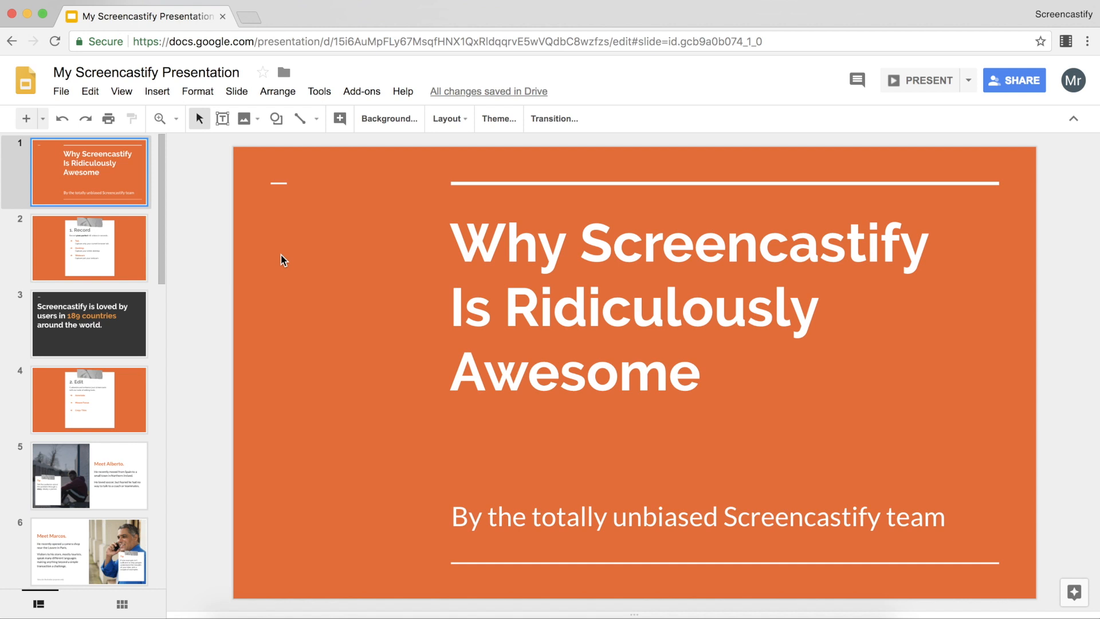
mouse_move(351, 139)
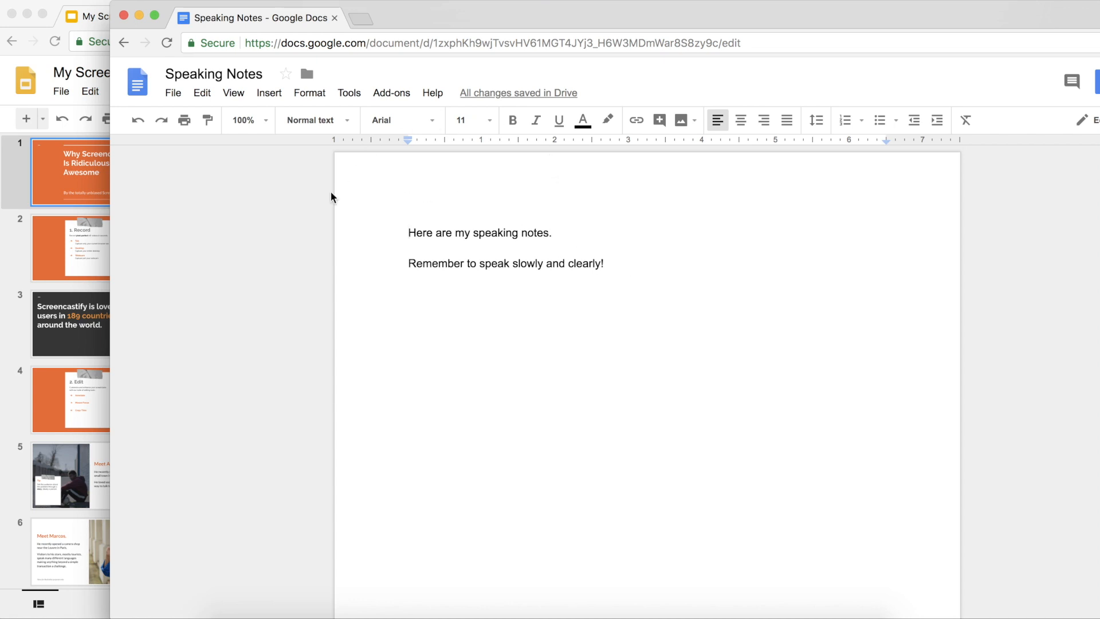
mouse_move(128, 157)
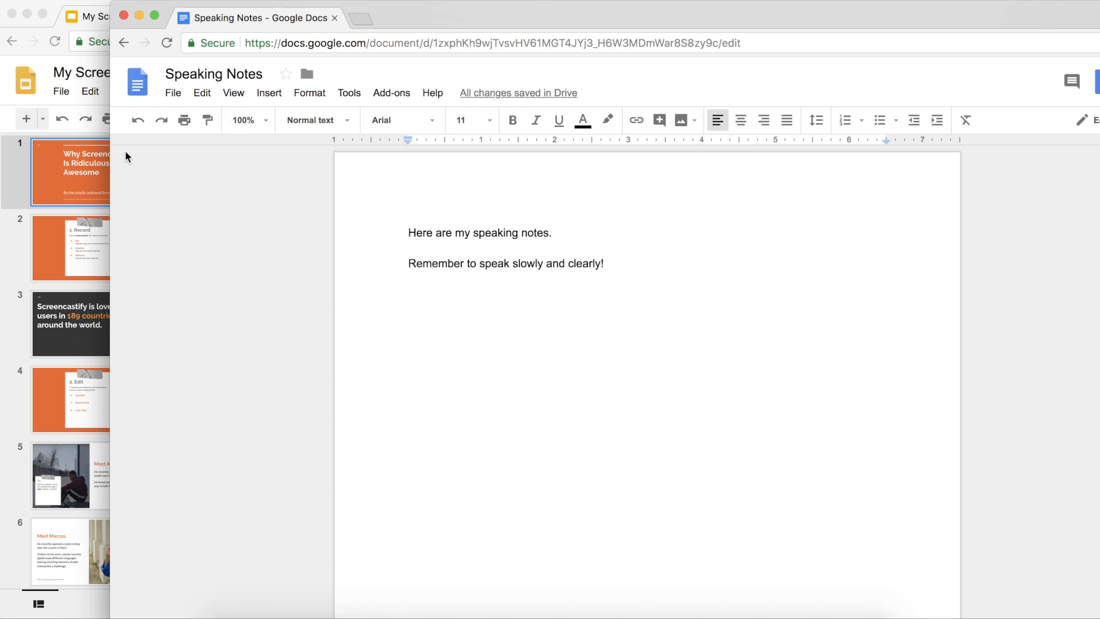
Bring the Slides presentation forward and start a Screencastify desktop recording with microphone on
click(140, 17)
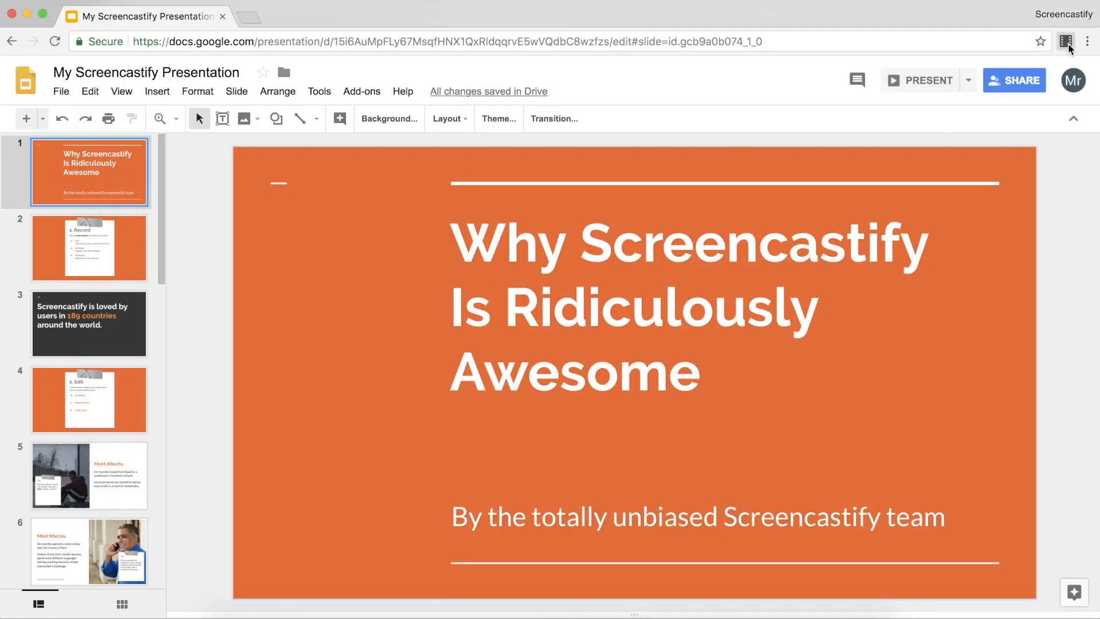
click(1064, 42)
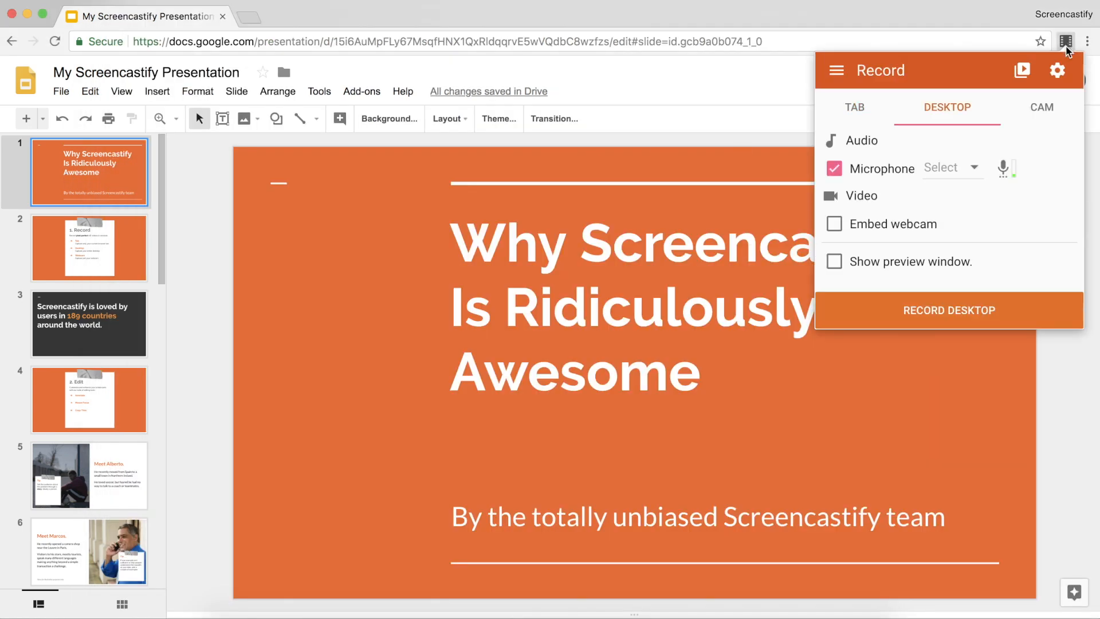
mouse_move(949, 311)
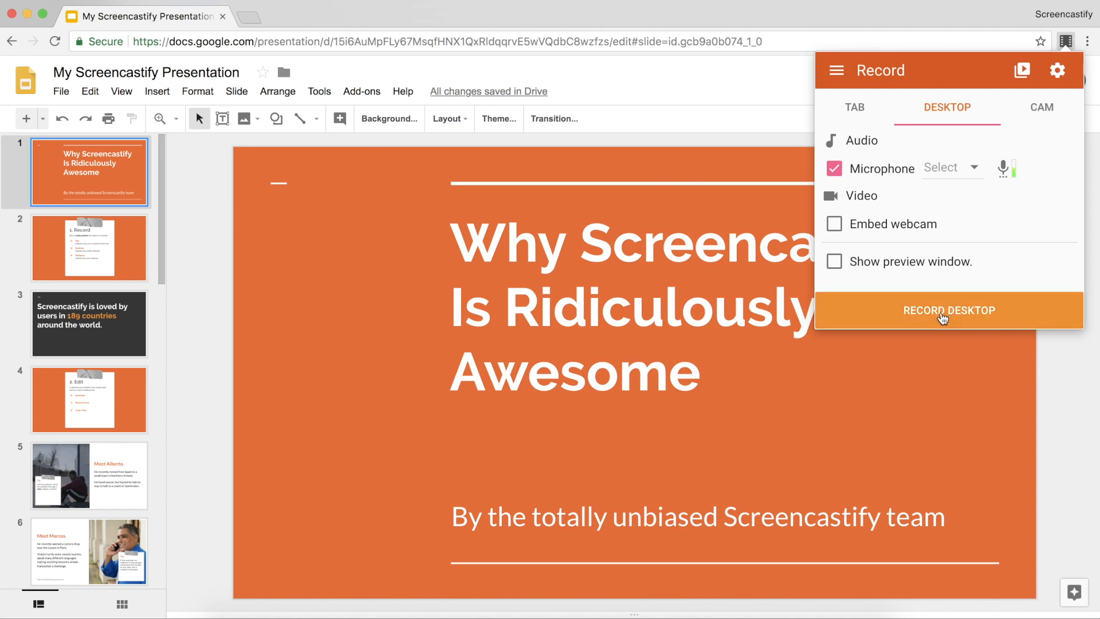
click(948, 310)
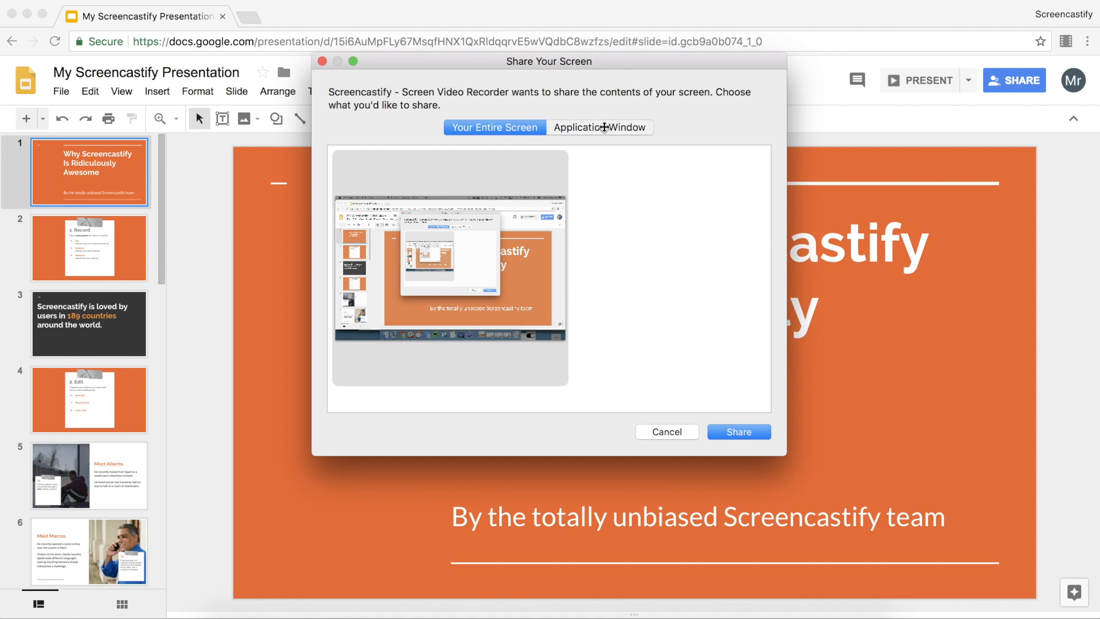
Share only the My Screencastify Presentation application window for the recording
click(599, 127)
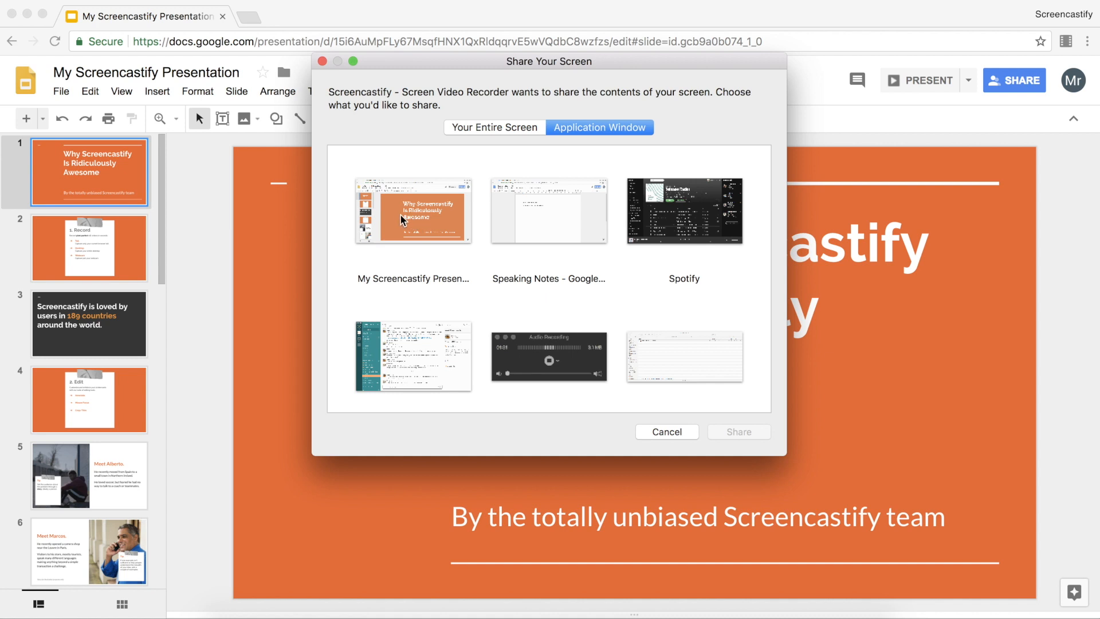
click(412, 211)
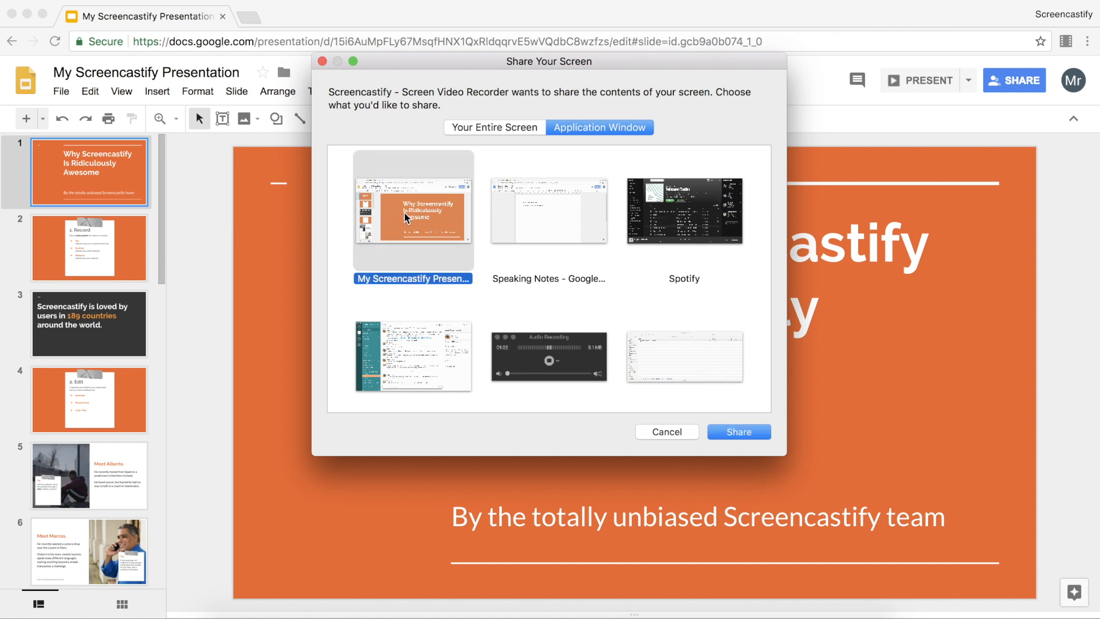
click(737, 432)
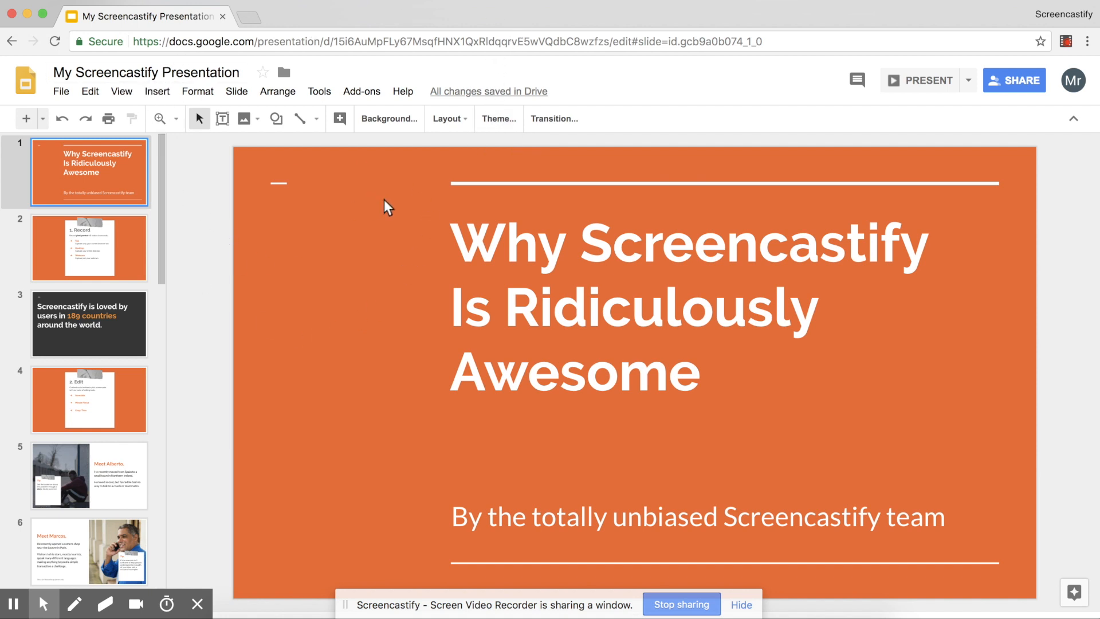
mouse_move(522, 301)
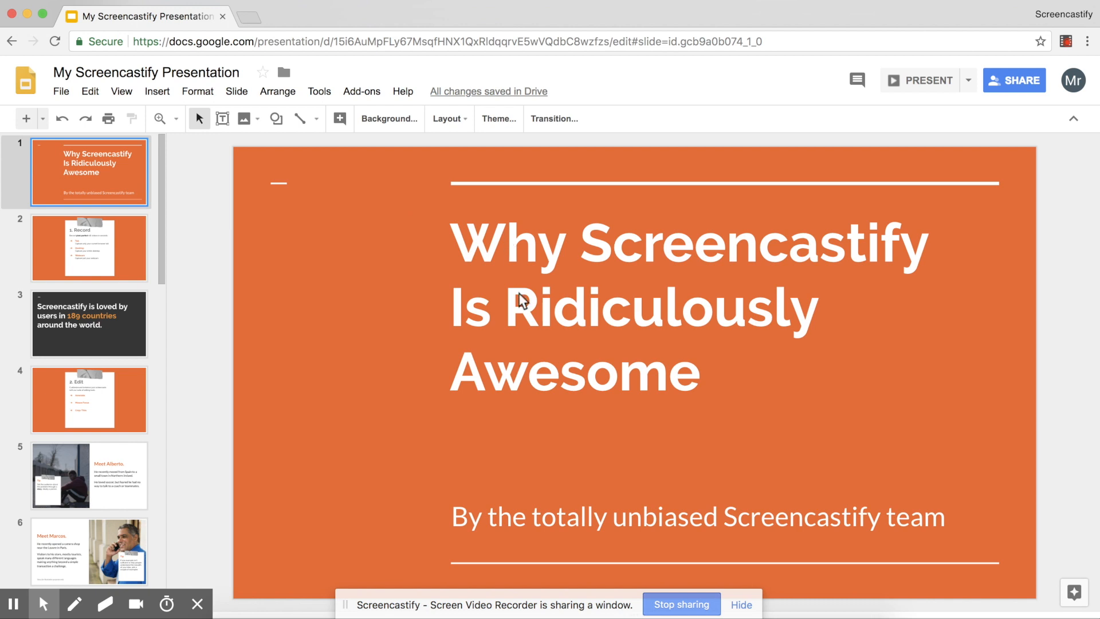
mouse_move(432, 258)
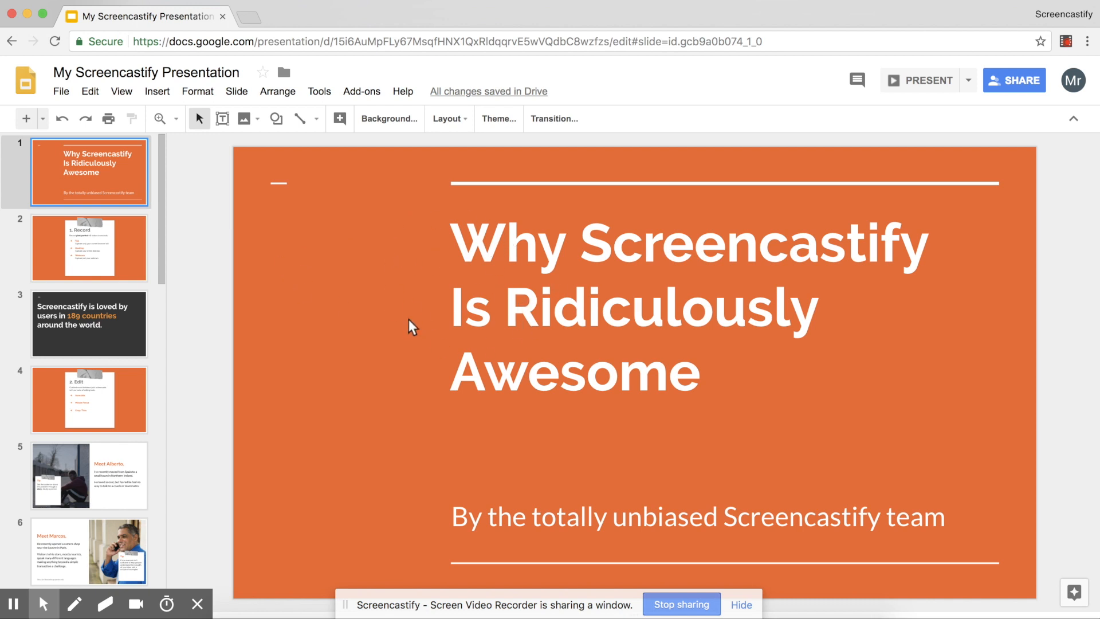
mouse_move(364, 260)
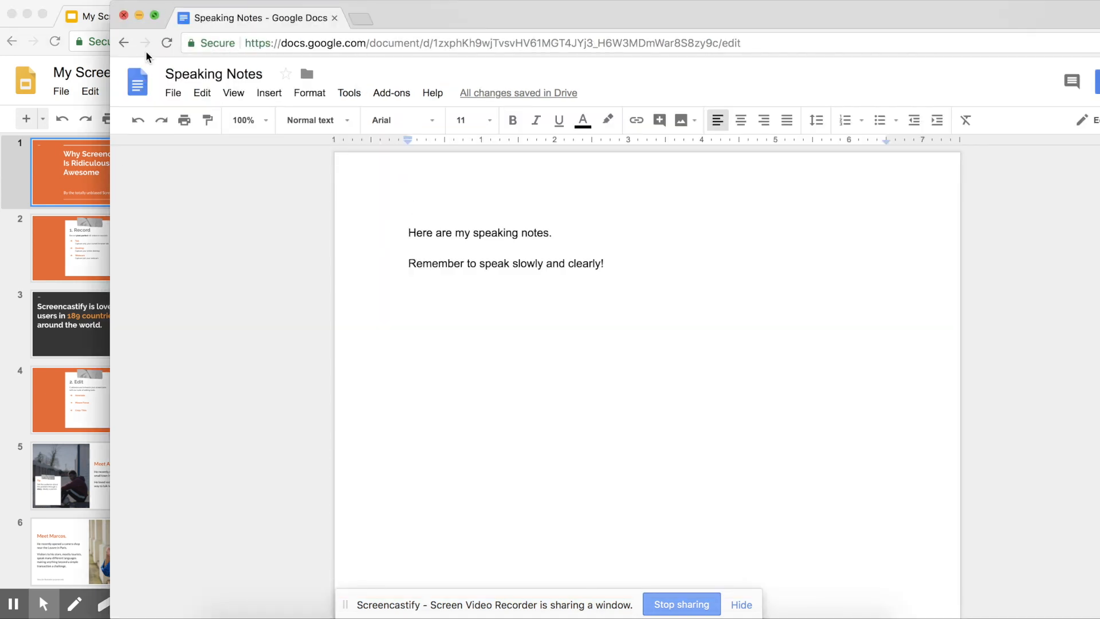
click(551, 233)
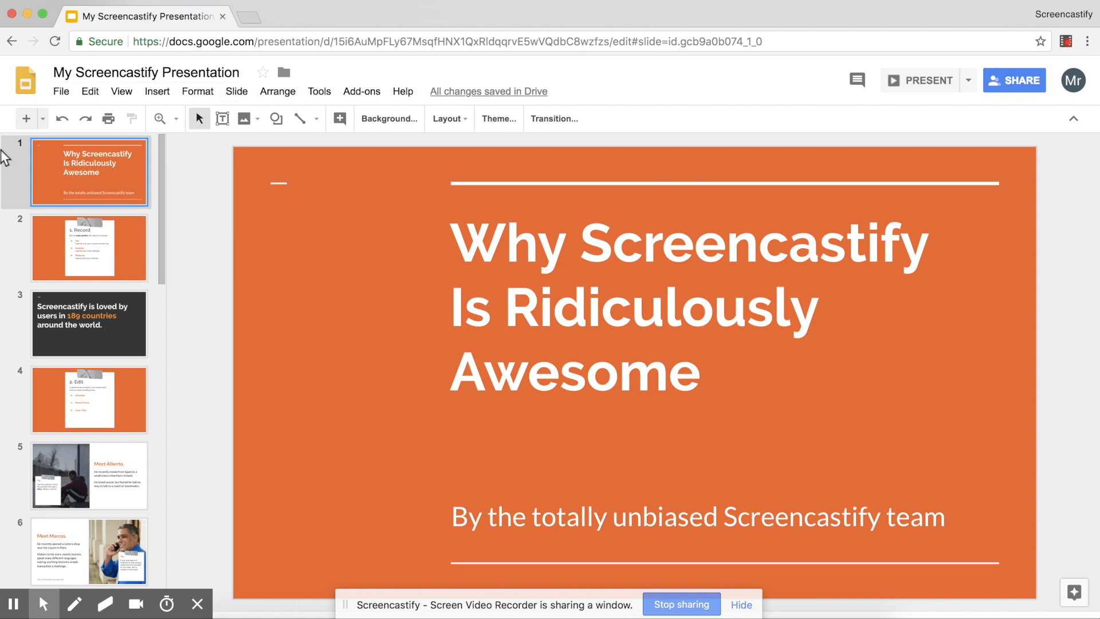
mouse_move(439, 168)
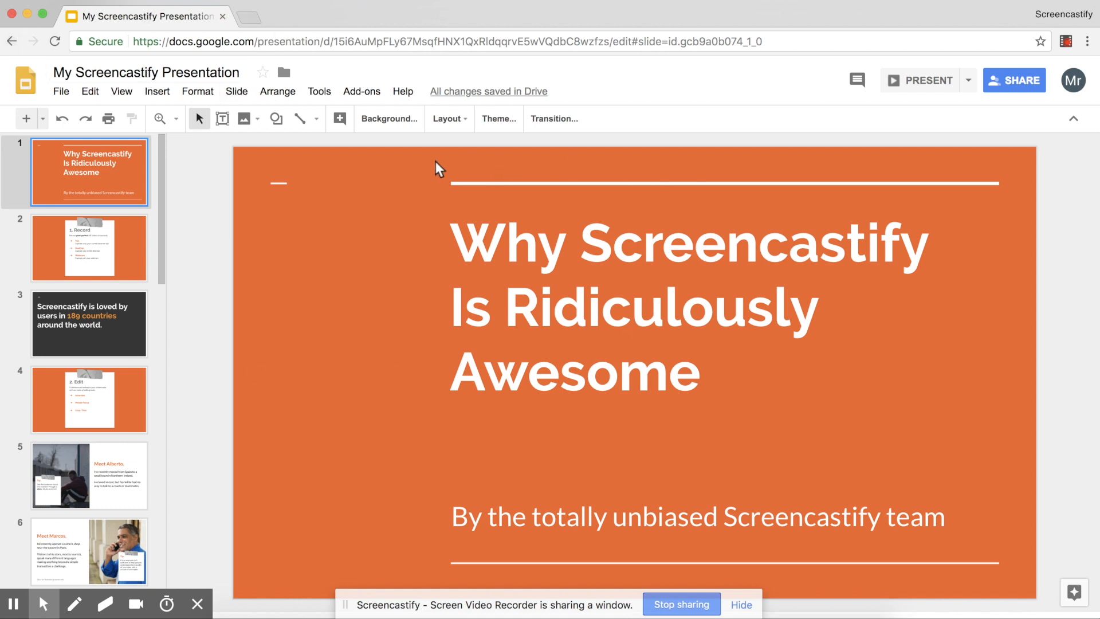